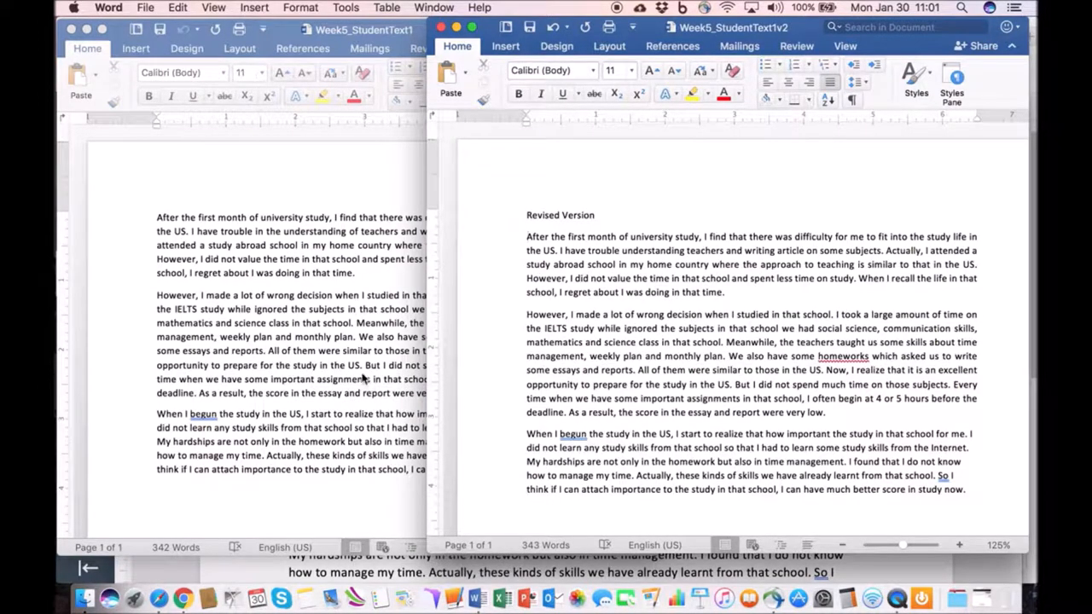
# Switch to the Week5_StudentText1TrackChanges document from the Window list
pyautogui.click(433, 7)
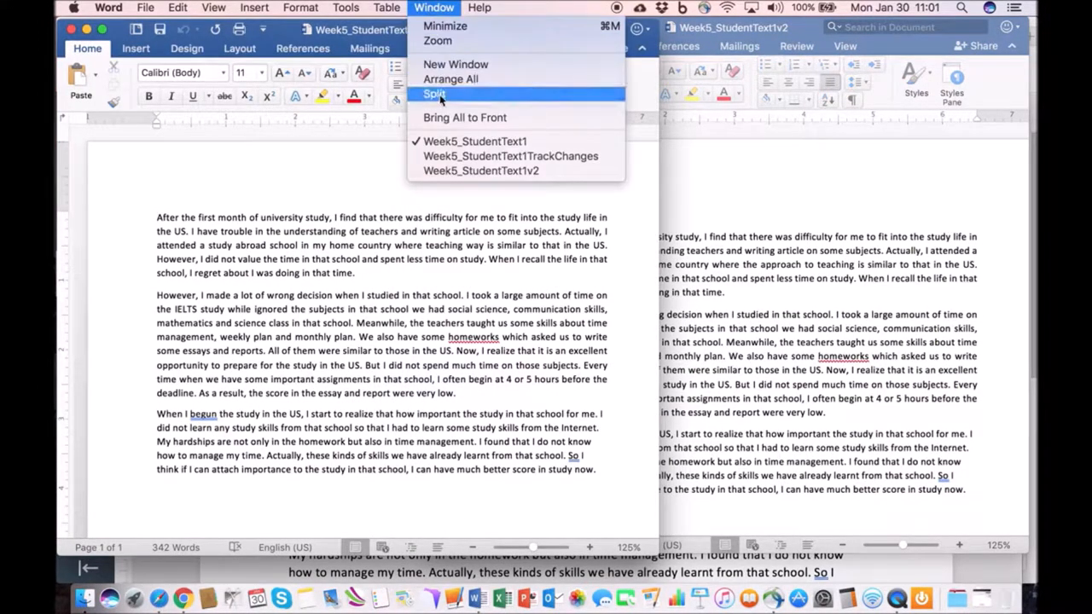
pyautogui.click(483, 155)
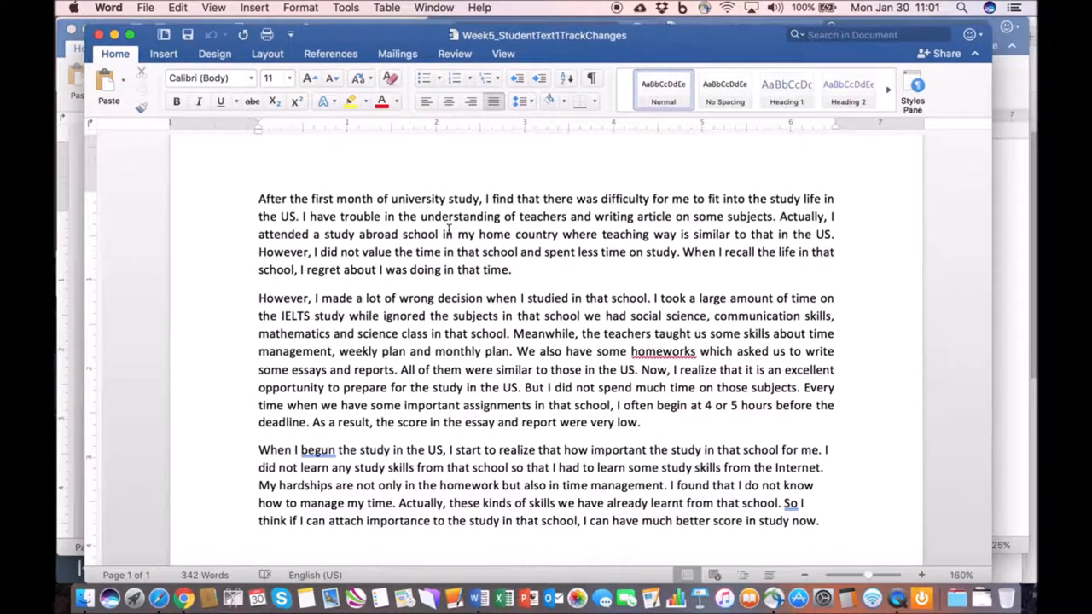
# Turn on Track Changes and make tracked fixes, including 'it was difficult for me'
pyautogui.click(454, 53)
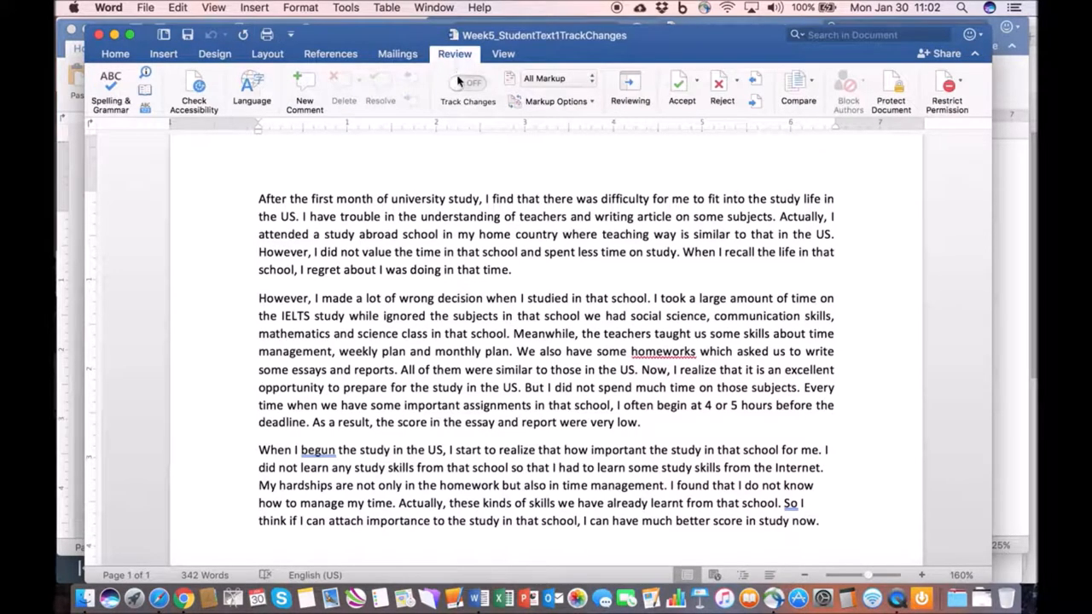
pyautogui.click(468, 84)
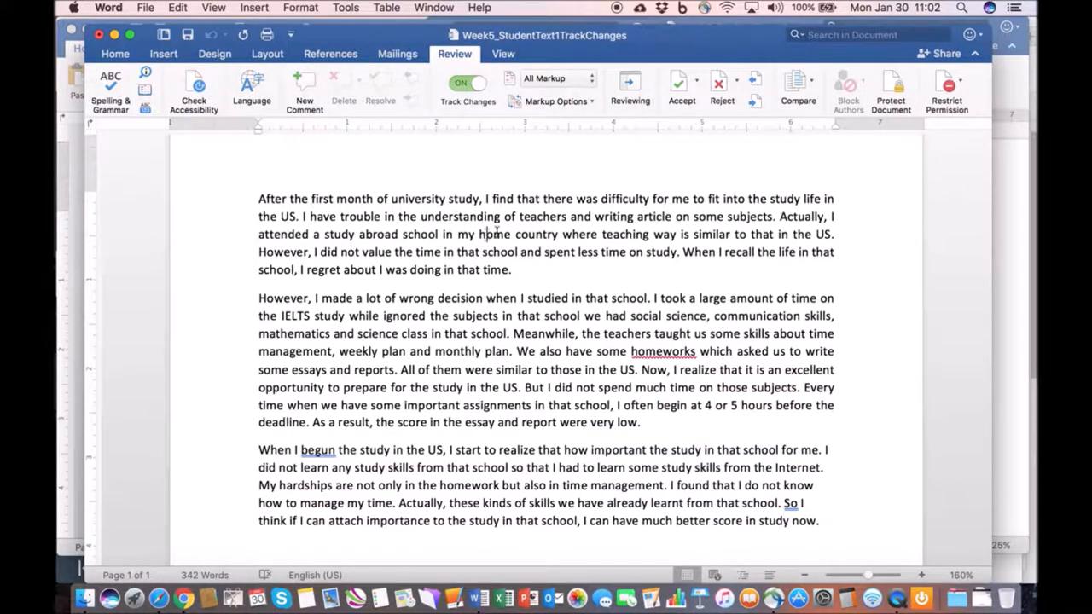
pyautogui.moveTo(648, 213)
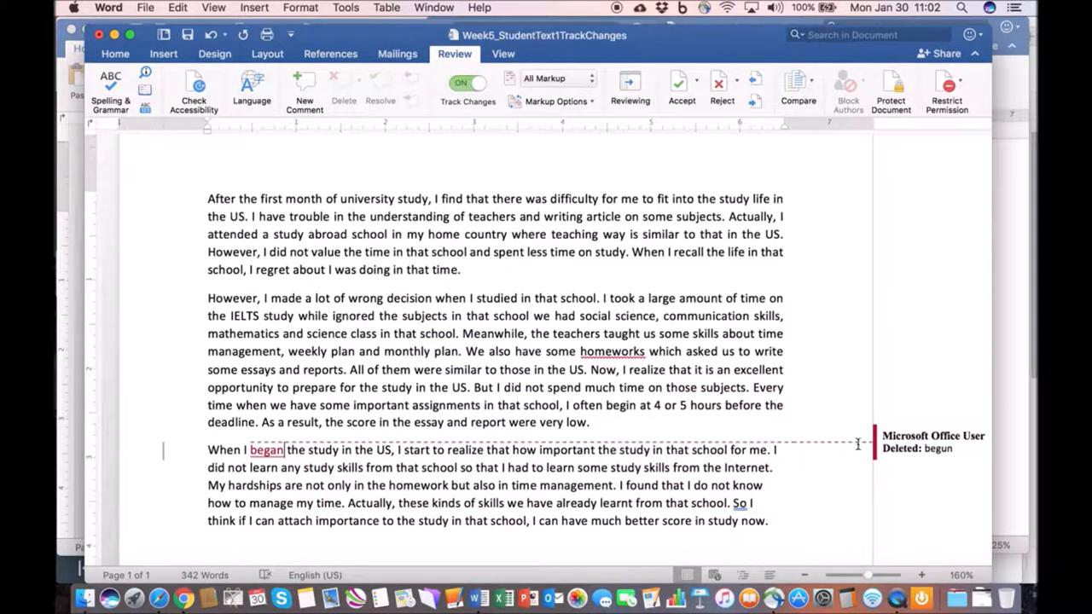
pyautogui.moveTo(338, 467)
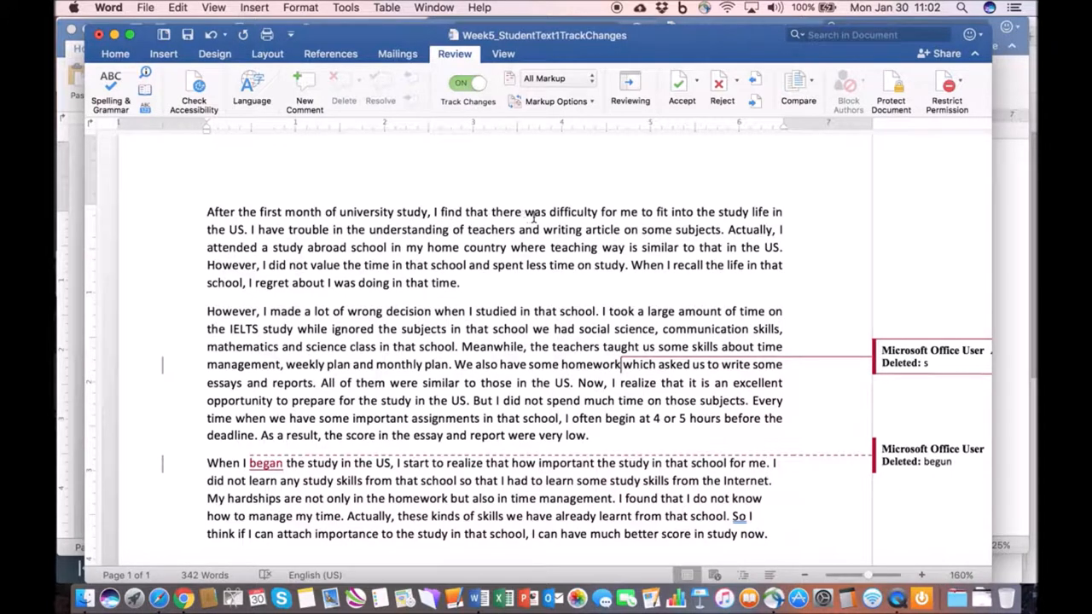
pyautogui.write('it was fdi')
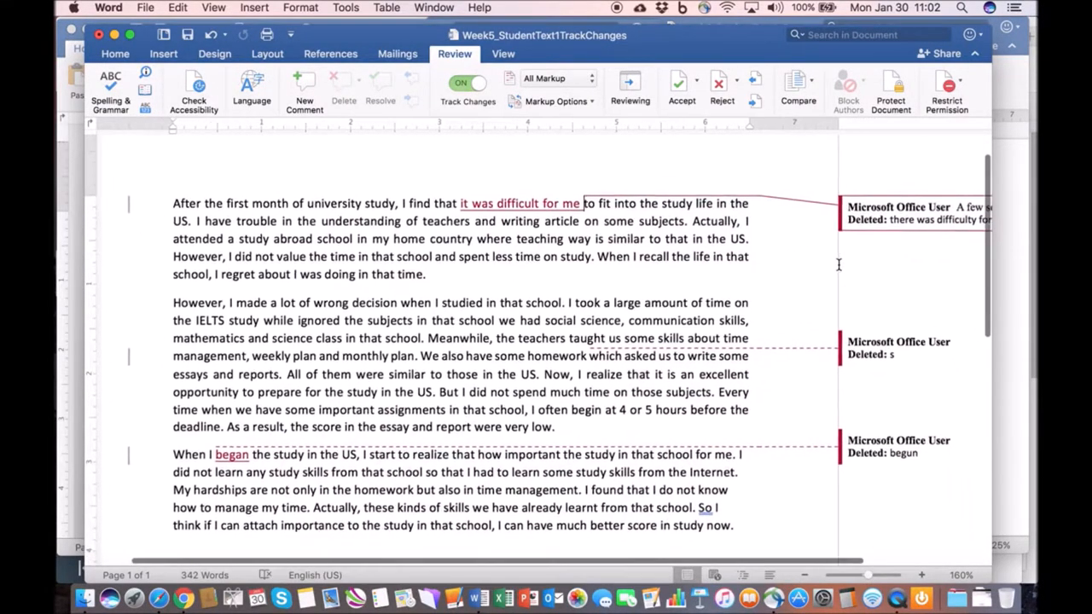
pyautogui.scroll(3)
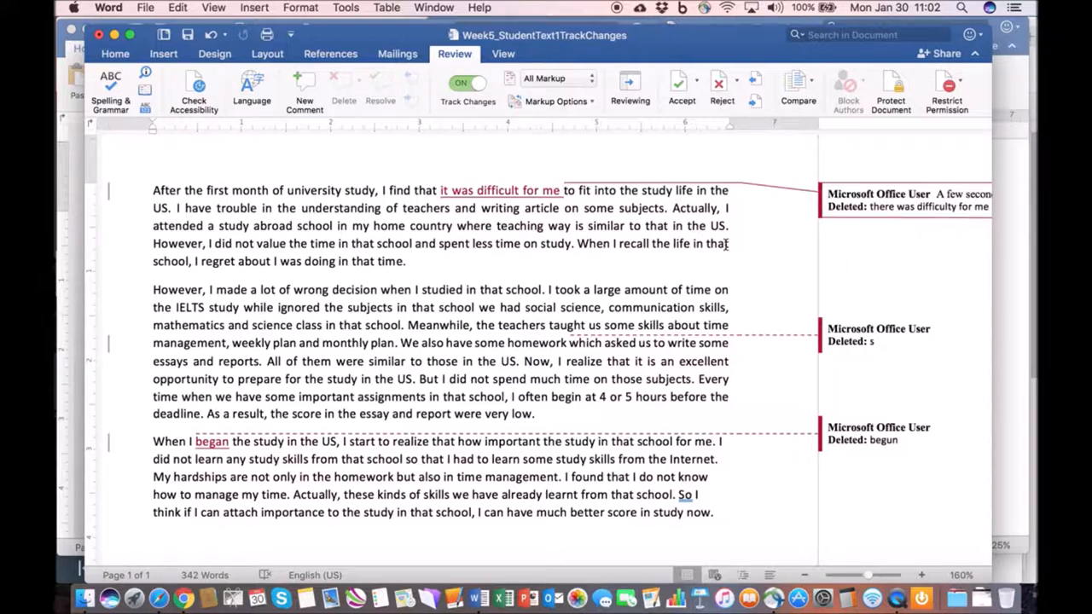
pyautogui.moveTo(297, 128)
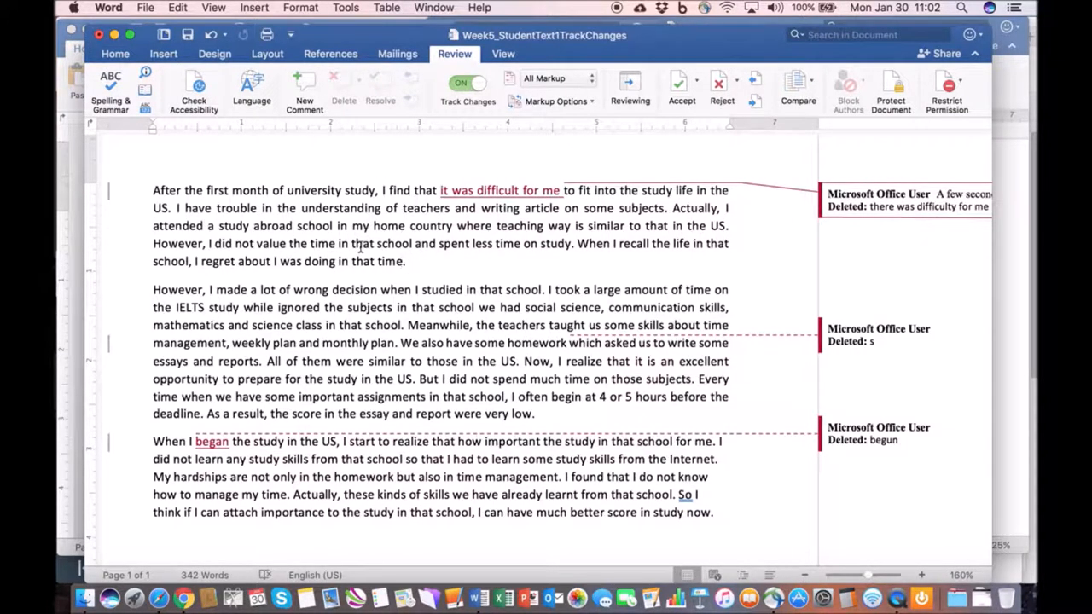
# Add a reviewer comment beginning 'Plea' to the word After
pyautogui.doubleClick(165, 192)
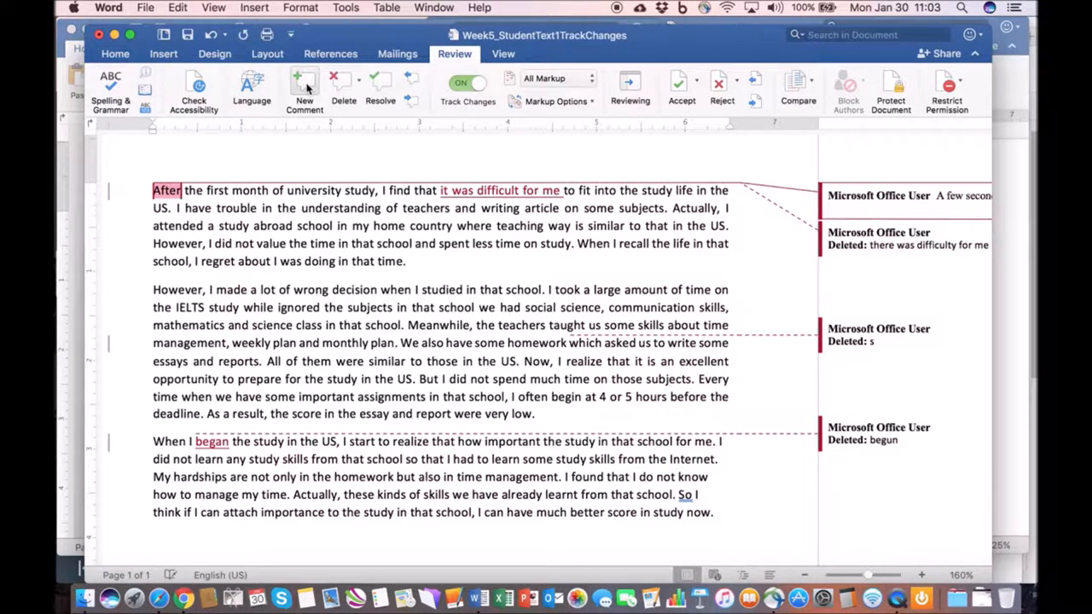
pyautogui.write('Plea')
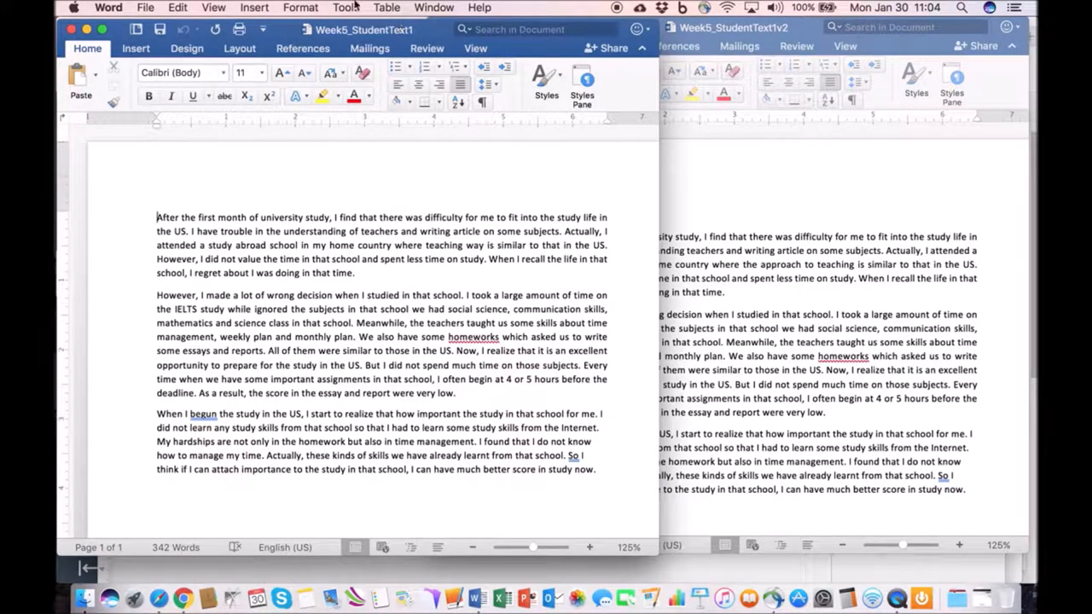
# Compare Week5_StudentText1 as original against Week5_StudentText1v2 as revised
pyautogui.click(343, 7)
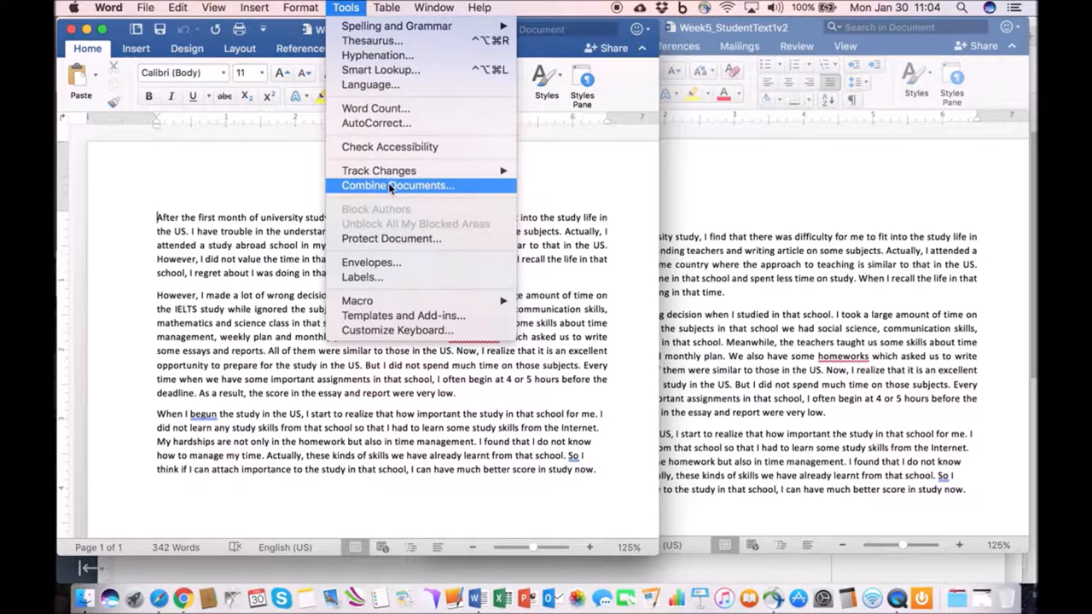
pyautogui.moveTo(378, 170)
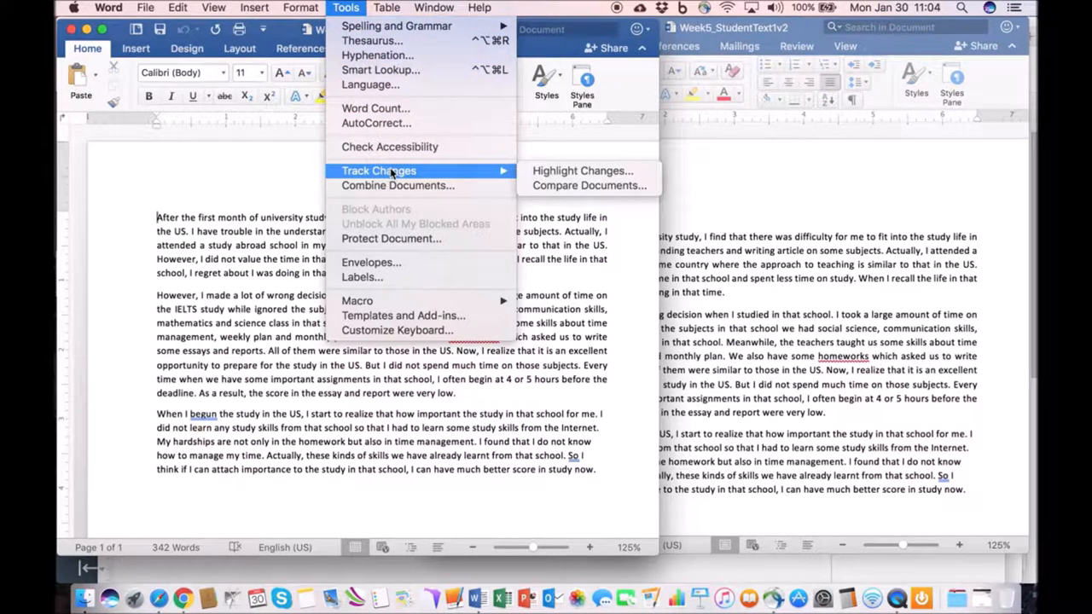
pyautogui.moveTo(587, 186)
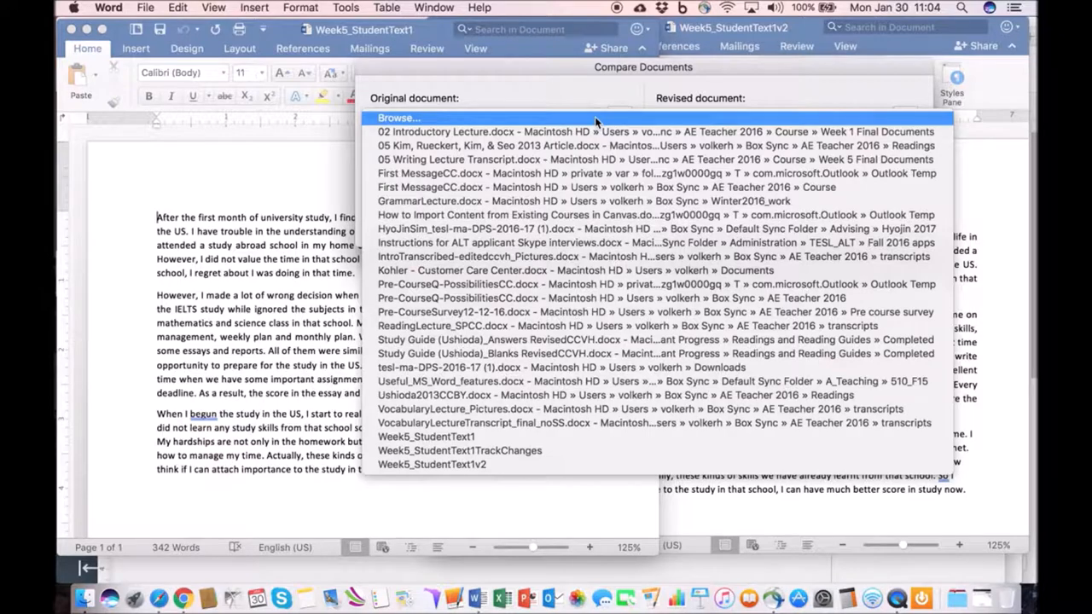
pyautogui.click(427, 437)
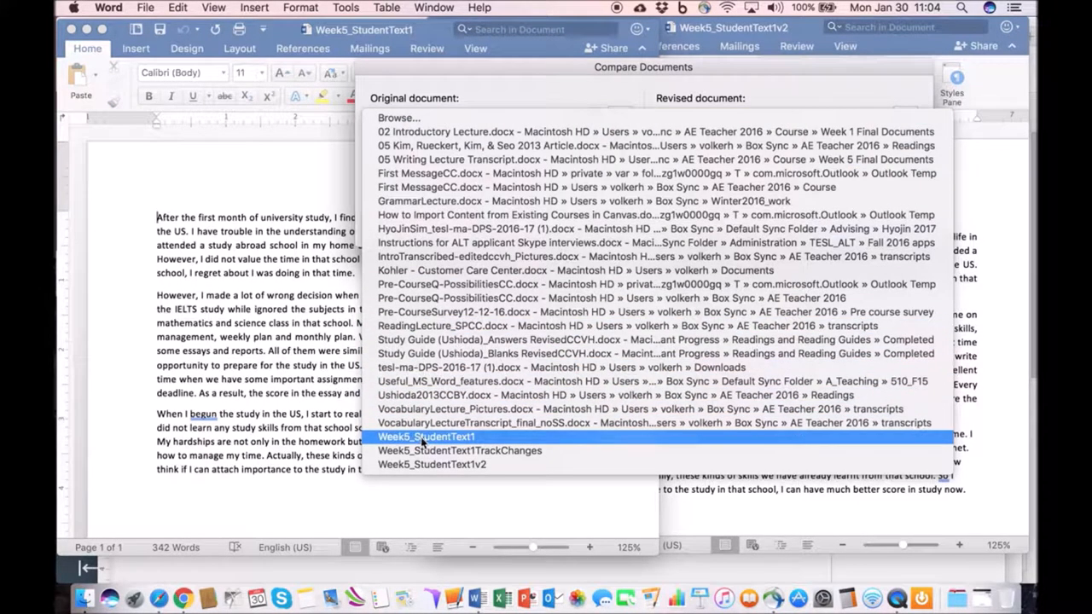
pyautogui.click(429, 437)
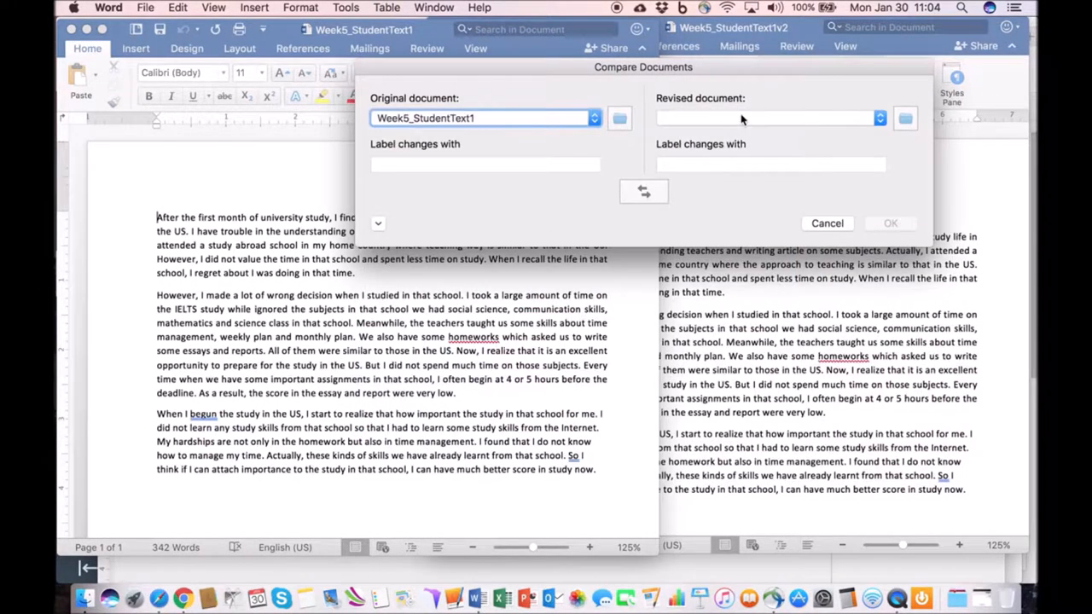
pyautogui.click(881, 117)
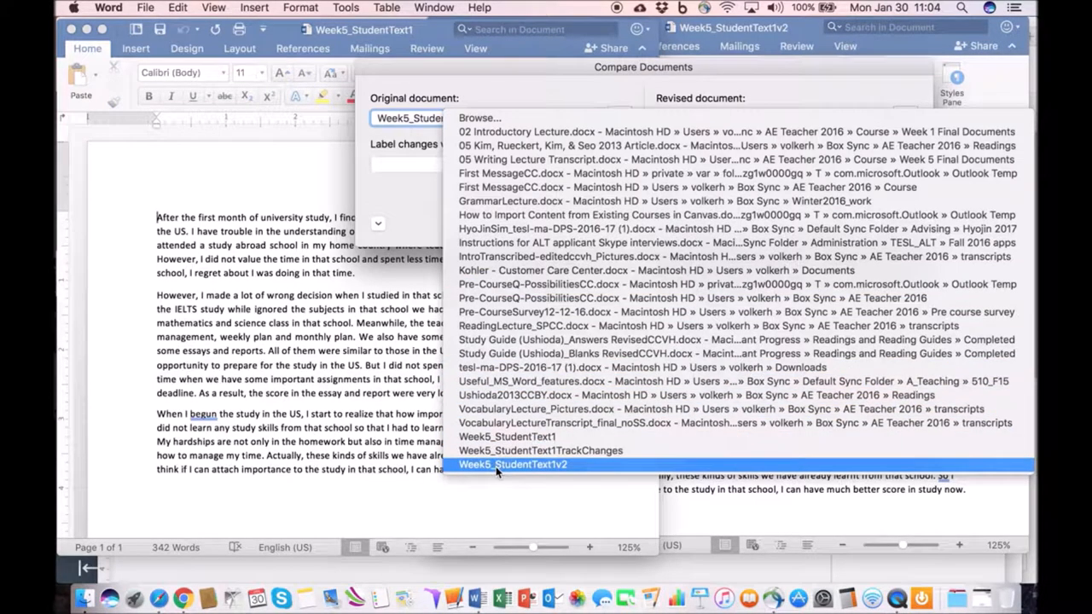
pyautogui.click(514, 464)
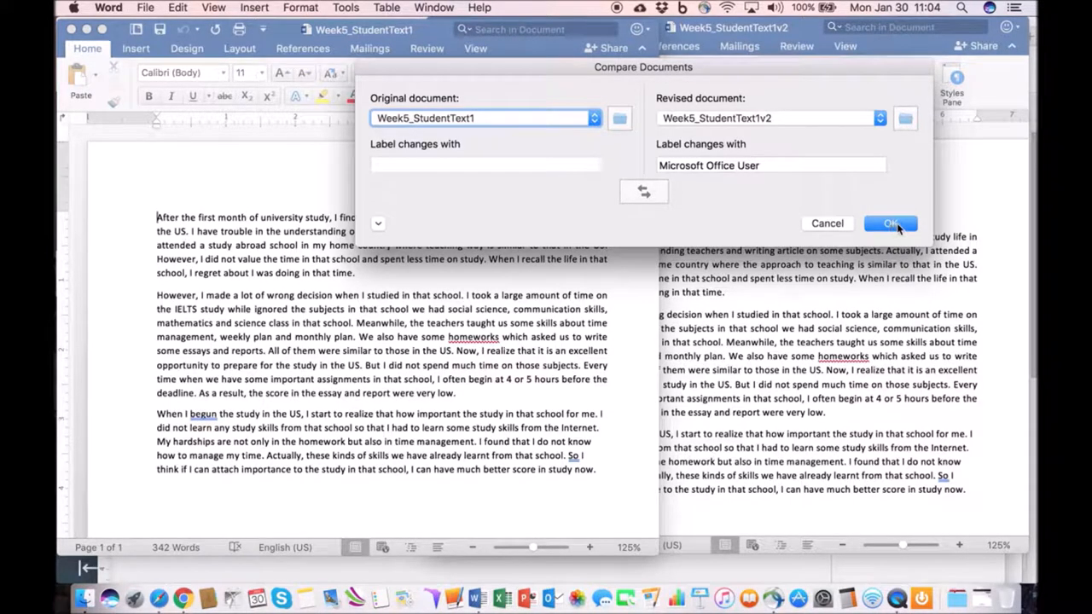
pyautogui.click(891, 221)
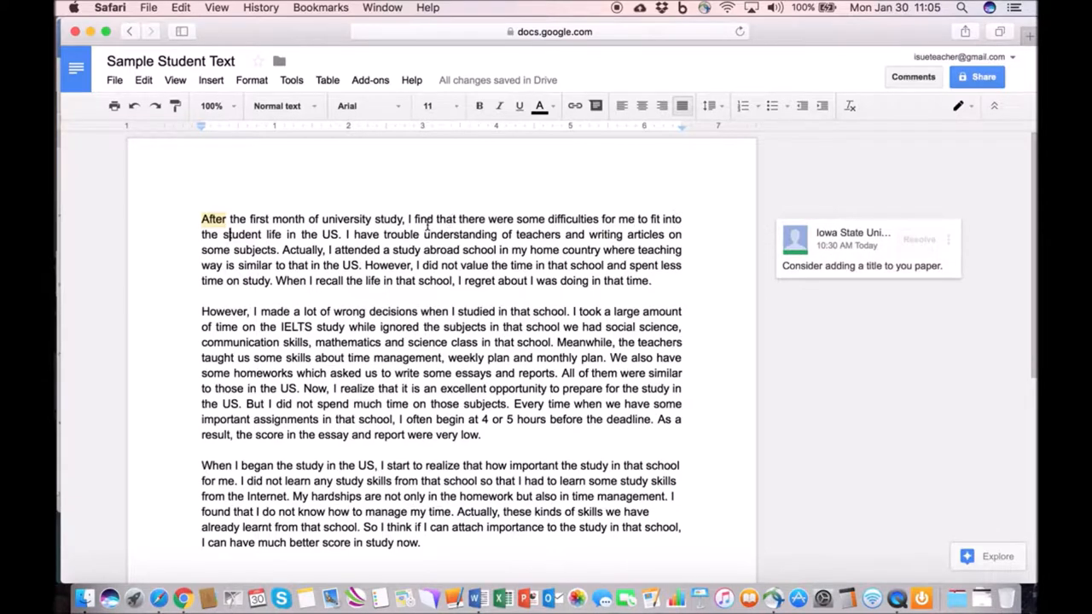
# Post the comment 'Comment goes here' on the word find in the first paragraph
pyautogui.doubleClick(423, 218)
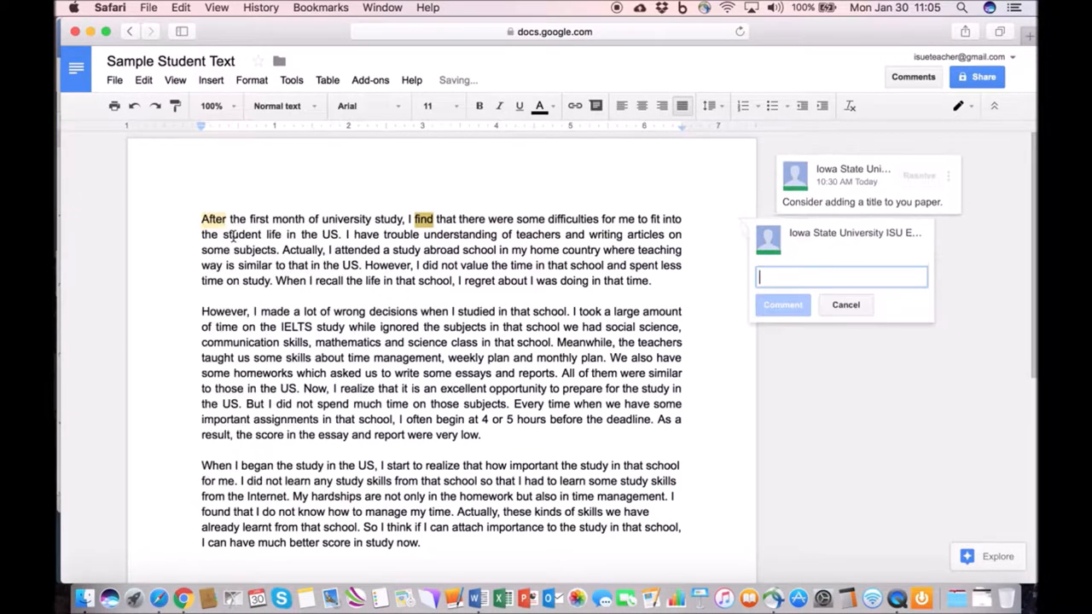
pyautogui.write('C')
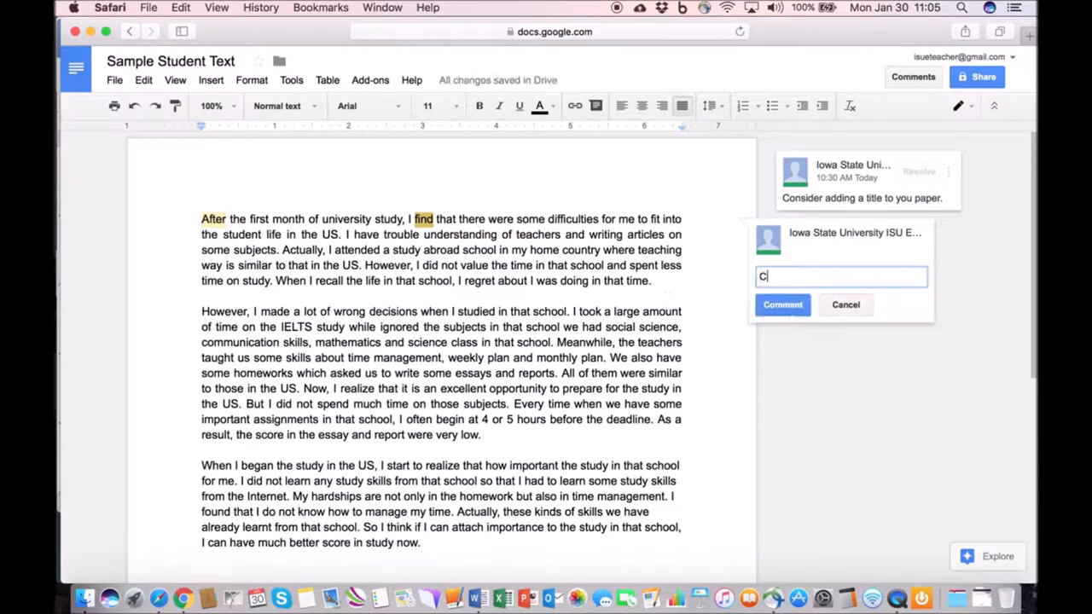
pyautogui.write('omment goes her')
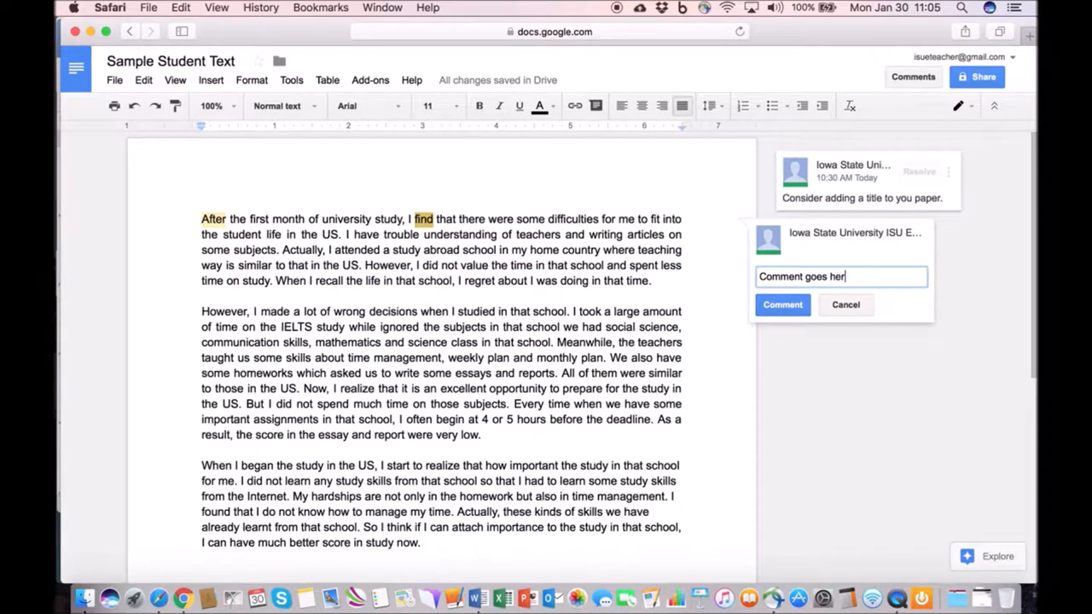
pyautogui.click(781, 304)
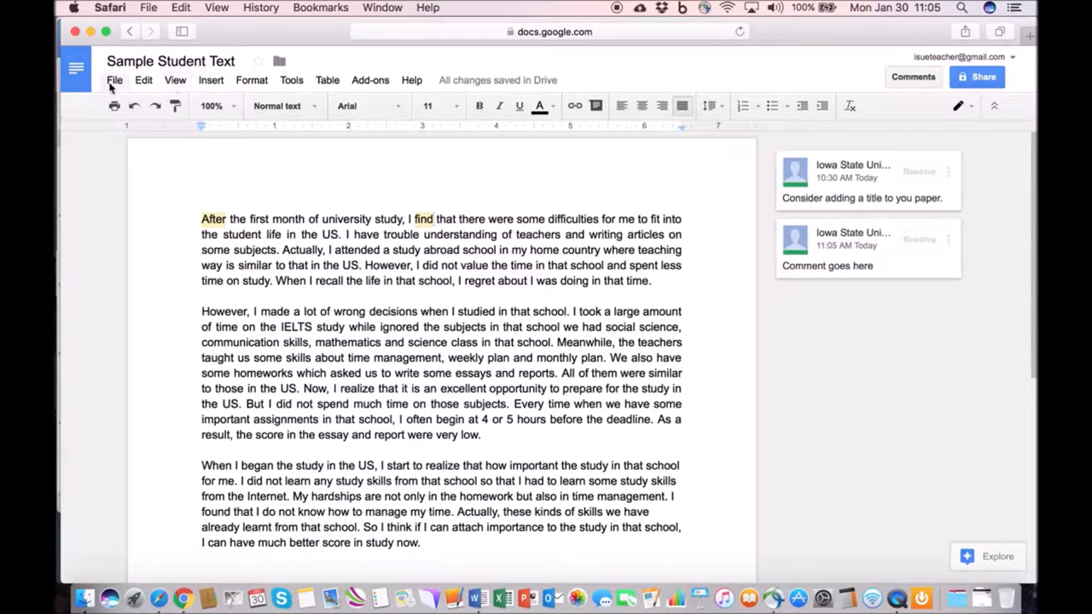
# View the 10:24 AM and 10:29 AM revisions, then list more detailed revisions
pyautogui.click(114, 81)
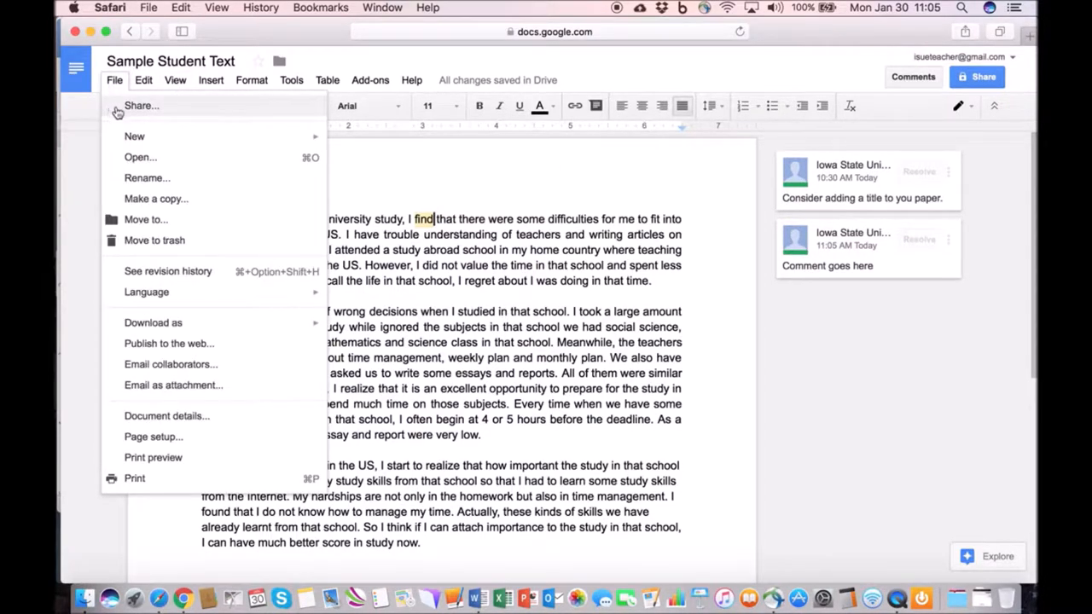
pyautogui.moveTo(167, 271)
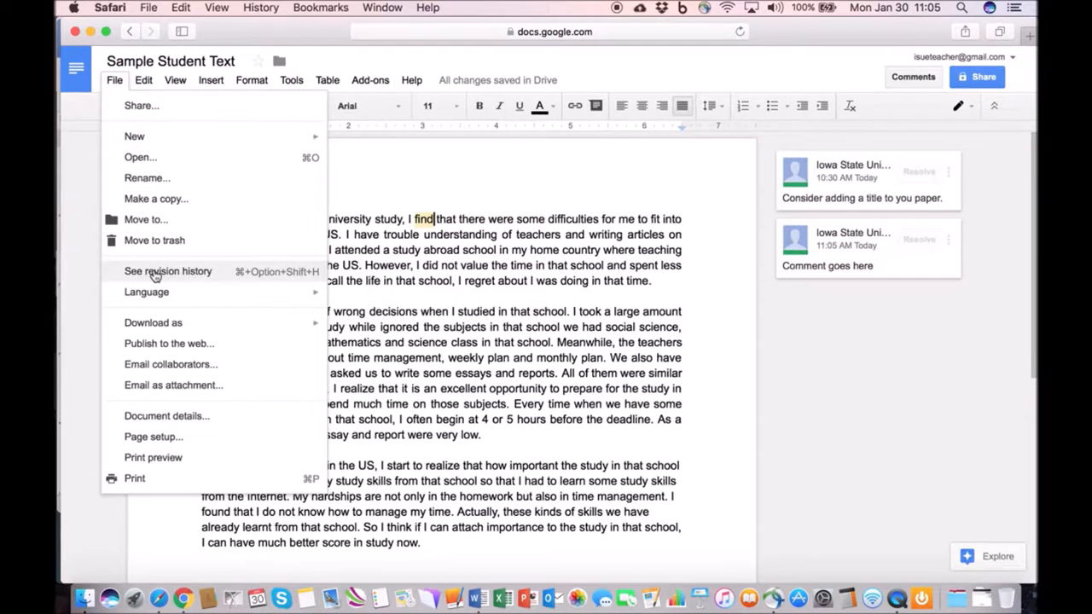
pyautogui.click(167, 271)
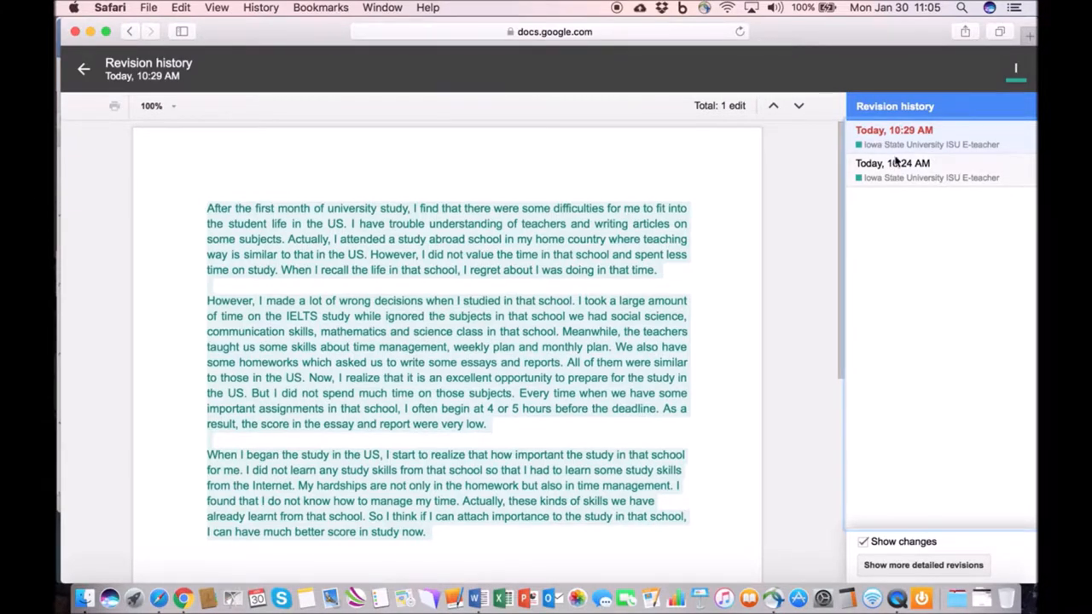
pyautogui.click(894, 164)
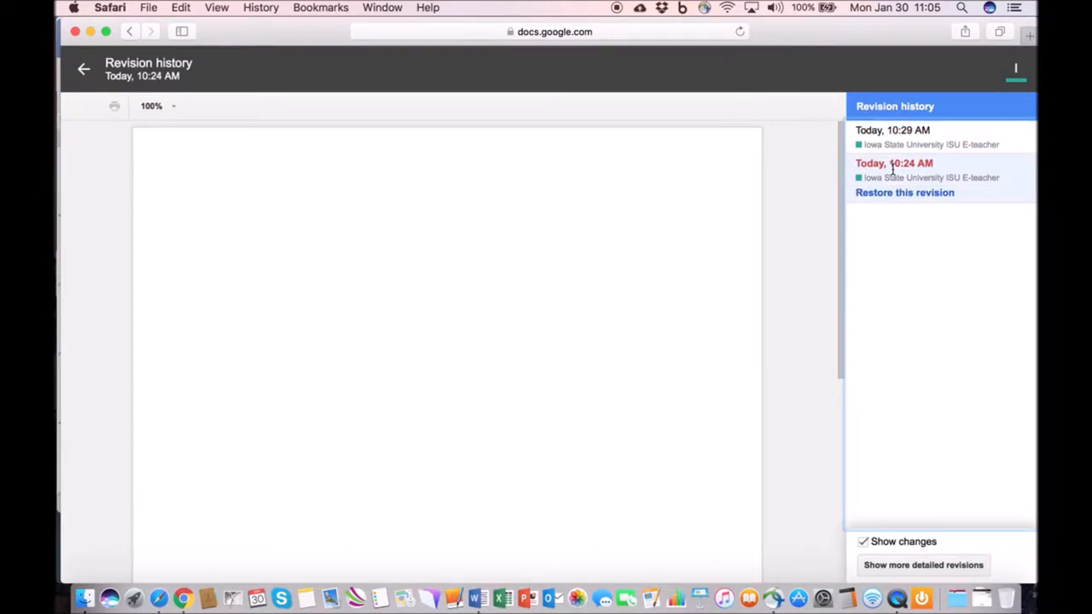
pyautogui.click(894, 129)
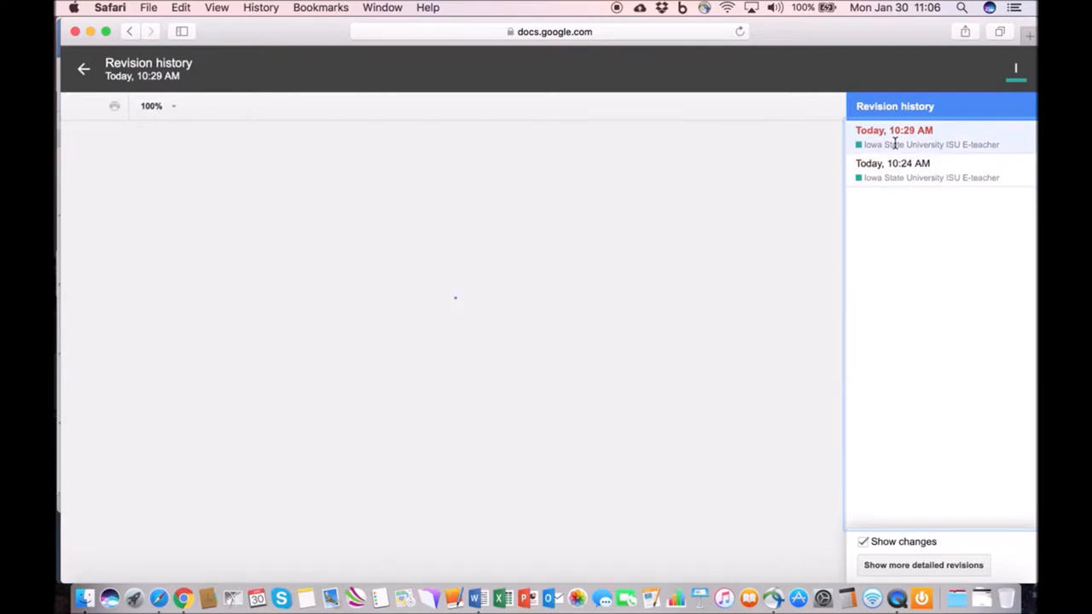
pyautogui.click(897, 136)
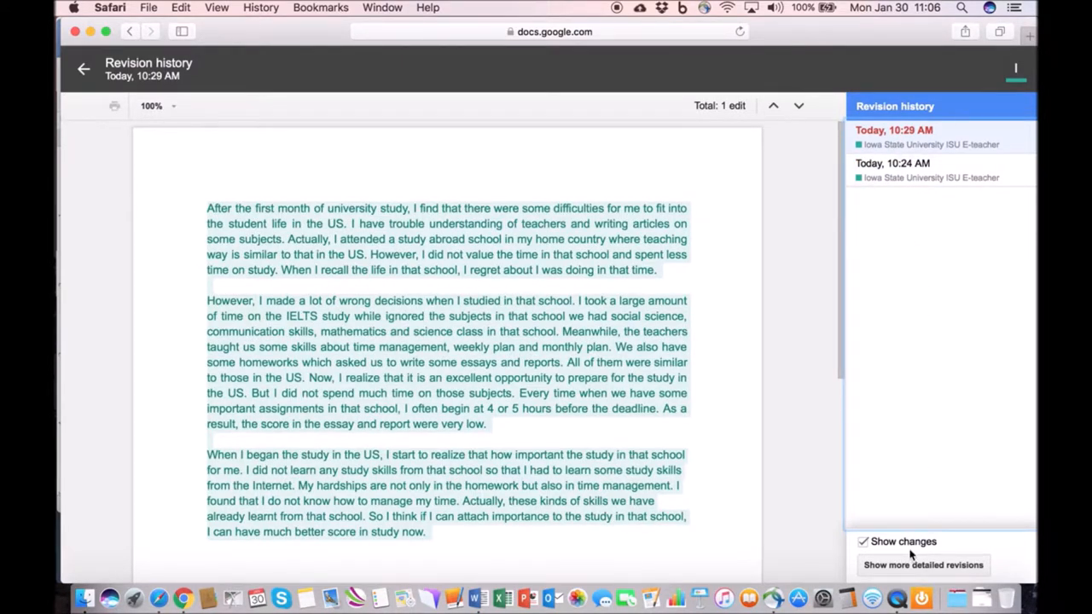
pyautogui.click(923, 565)
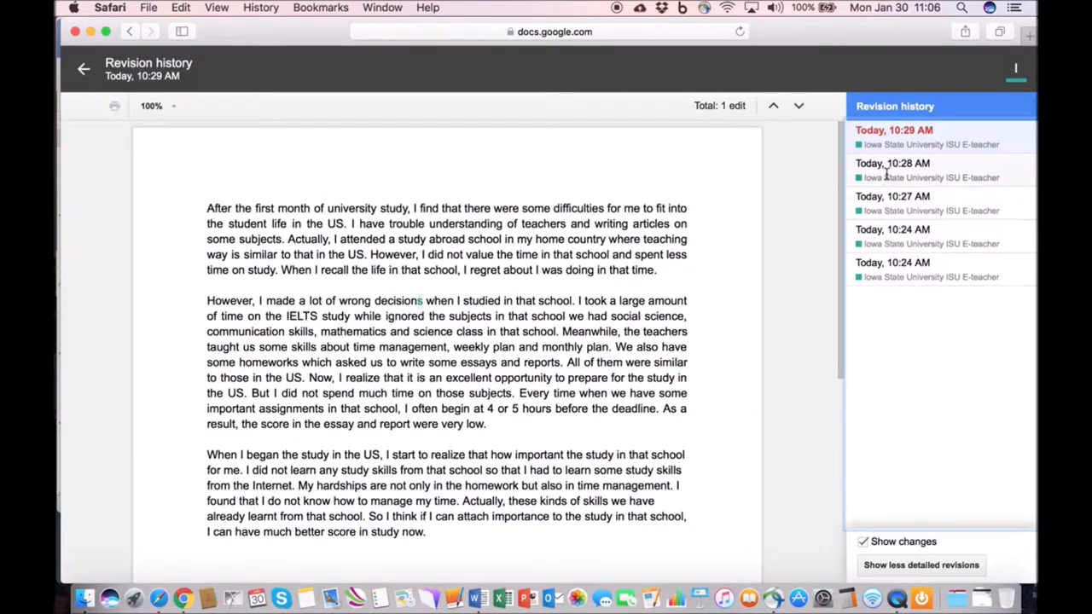
# Step through the 10:27, 10:24 and 10:27 AM revisions, ending on 10:28 AM
pyautogui.click(892, 164)
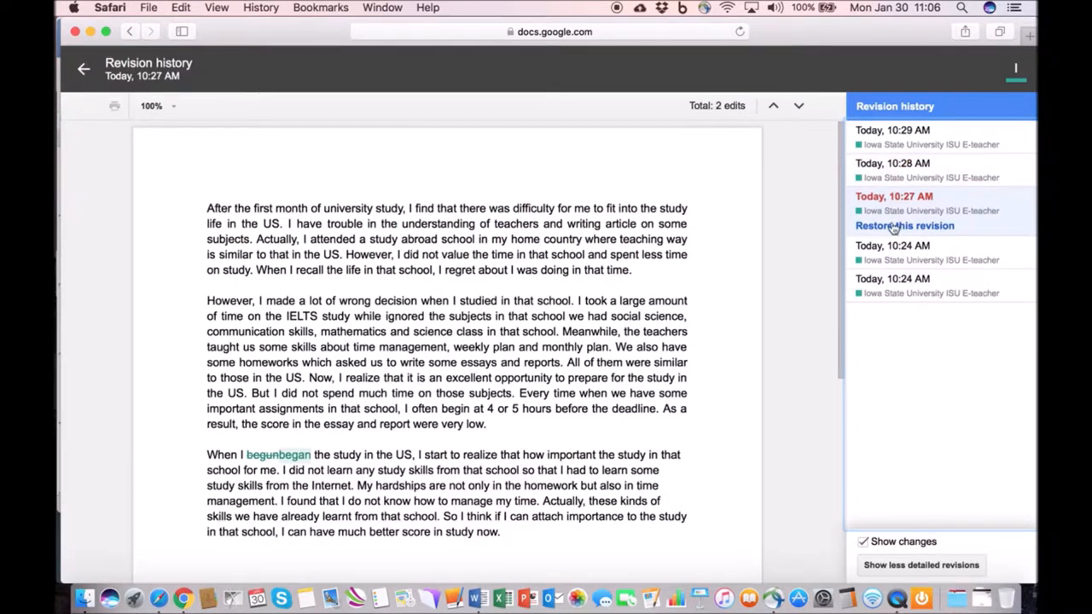
pyautogui.click(892, 246)
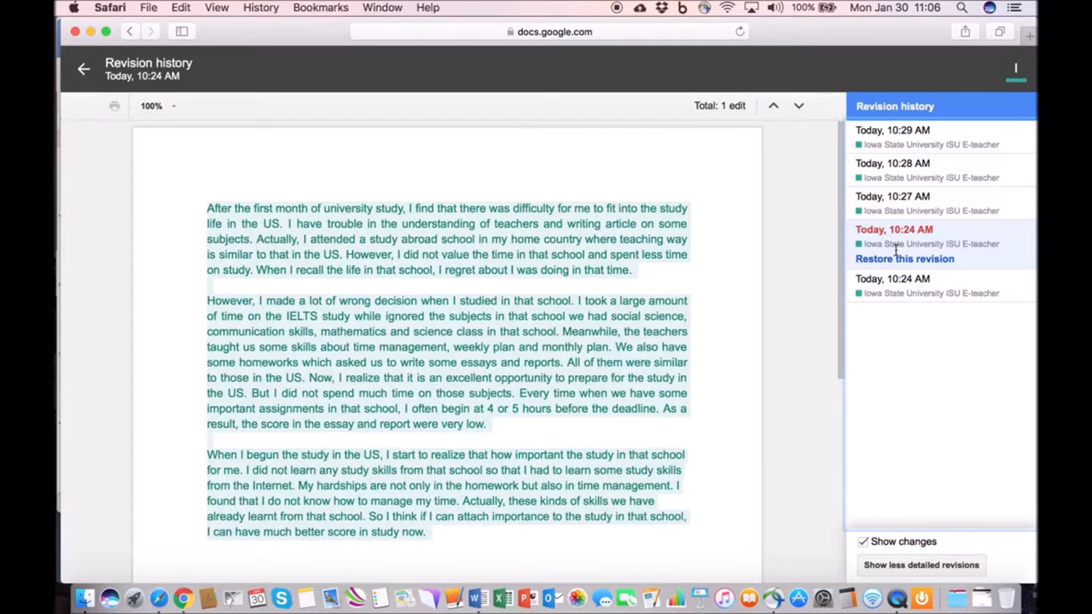
pyautogui.click(892, 196)
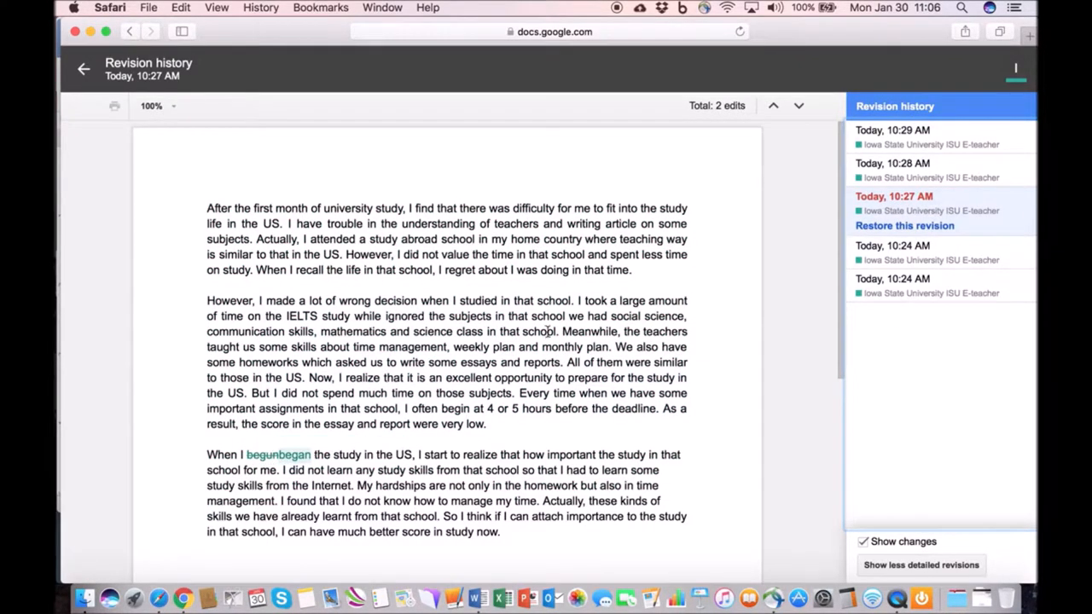
pyautogui.click(892, 164)
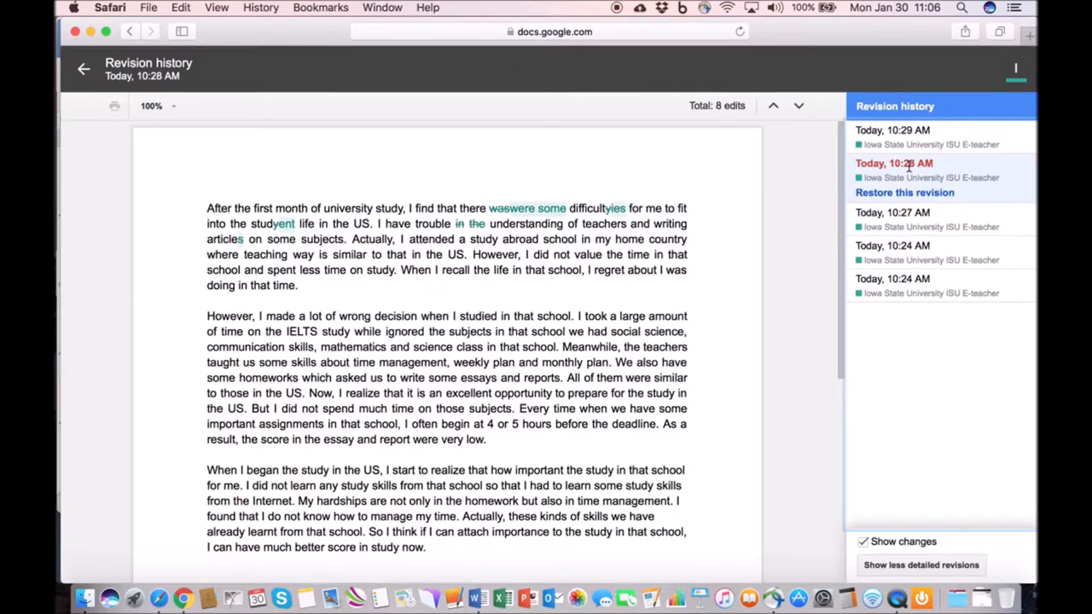